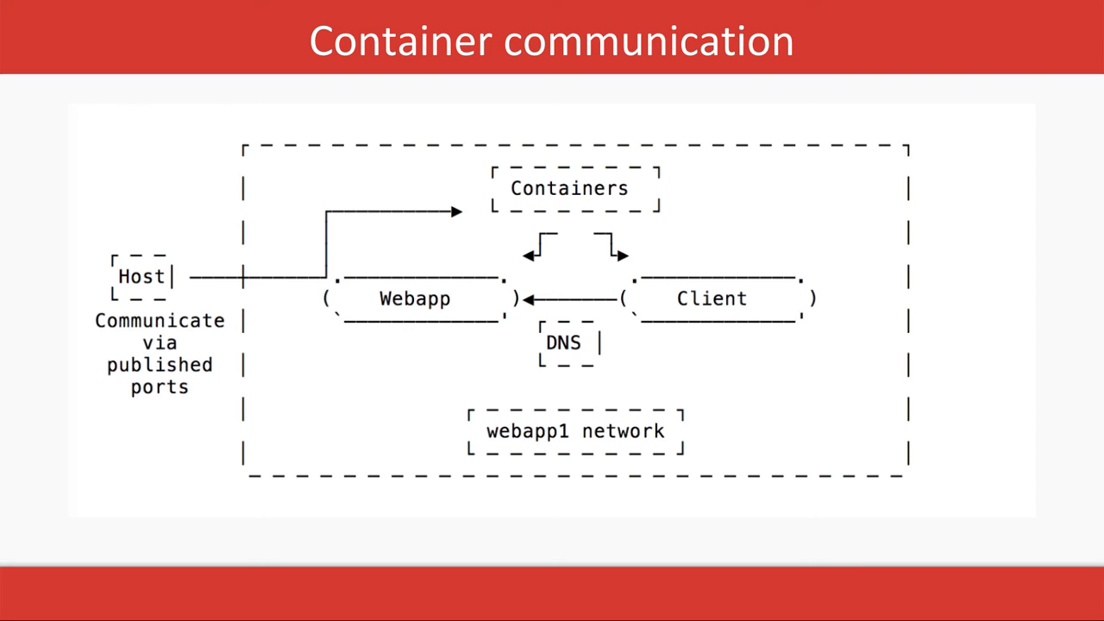
{"action": "mouse_move", "coordinate": [497, 256]}
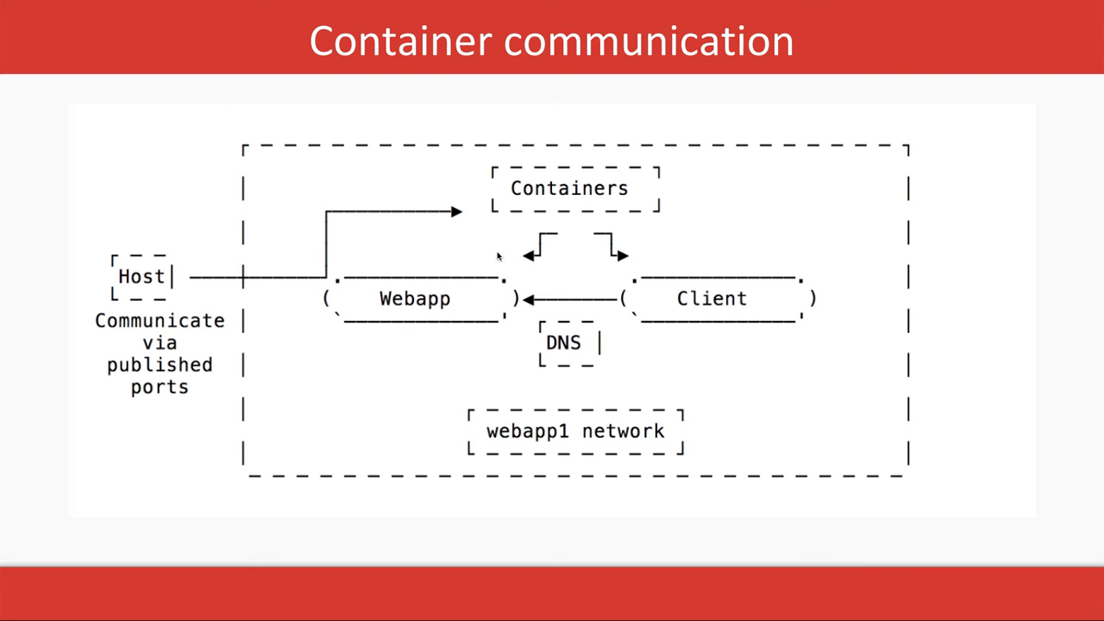
{"action": "mouse_move", "coordinate": [713, 171]}
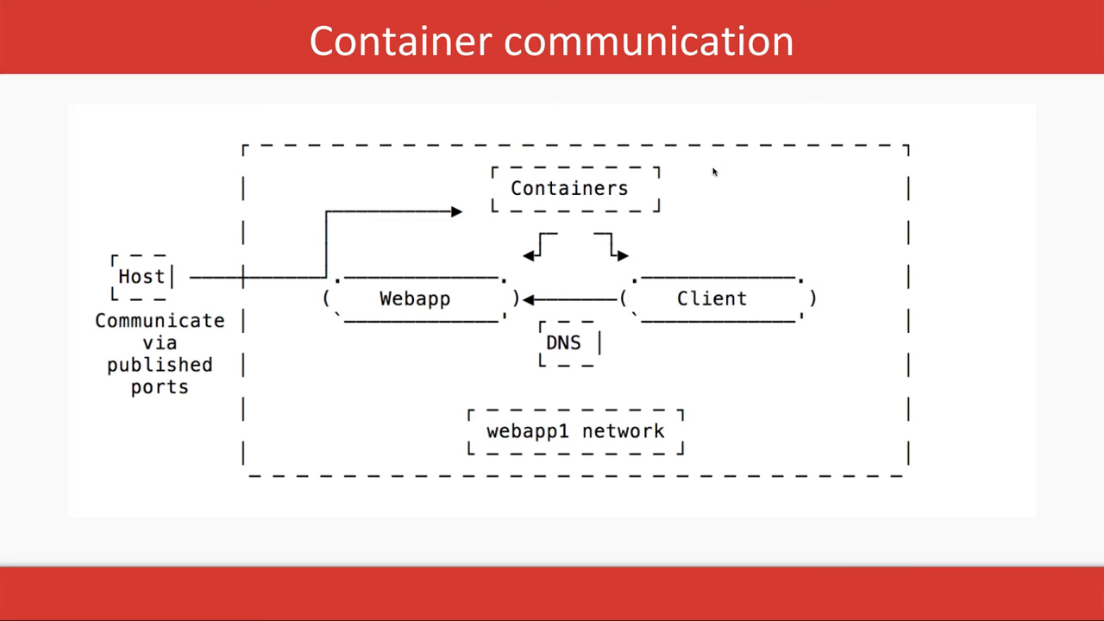
{"action": "mouse_move", "coordinate": [568, 400]}
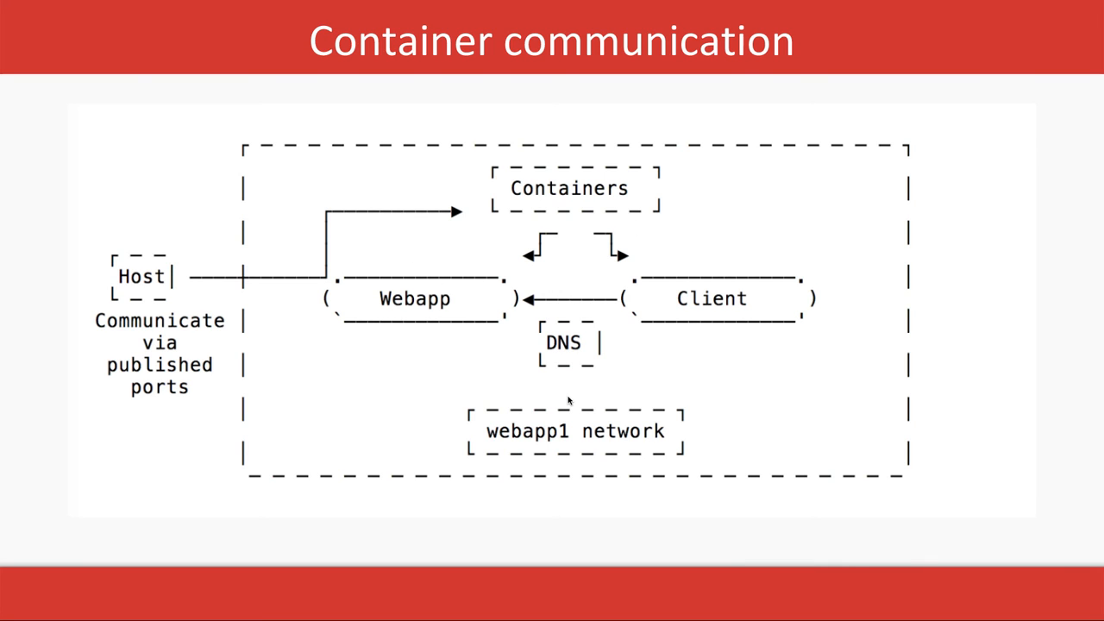